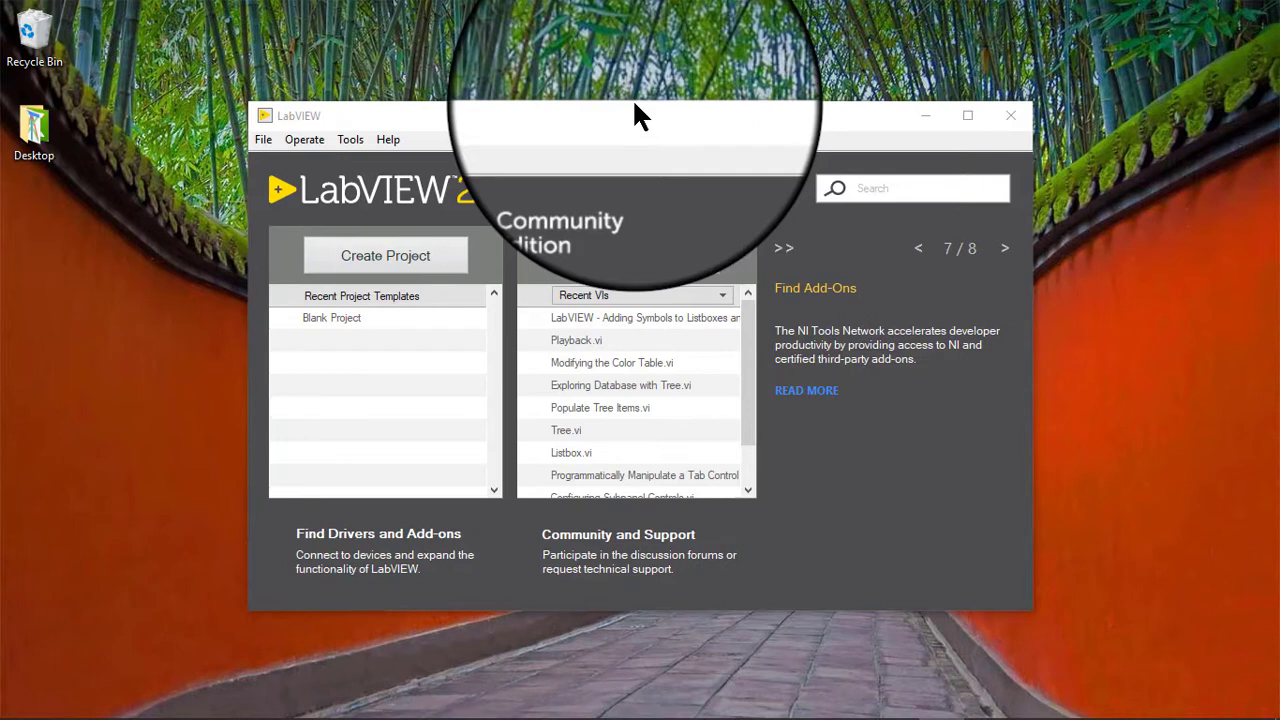
Create a new blank VI and show the List, Table & Tree controls palette.
{"action": "left_click", "coordinate": [625, 122]}
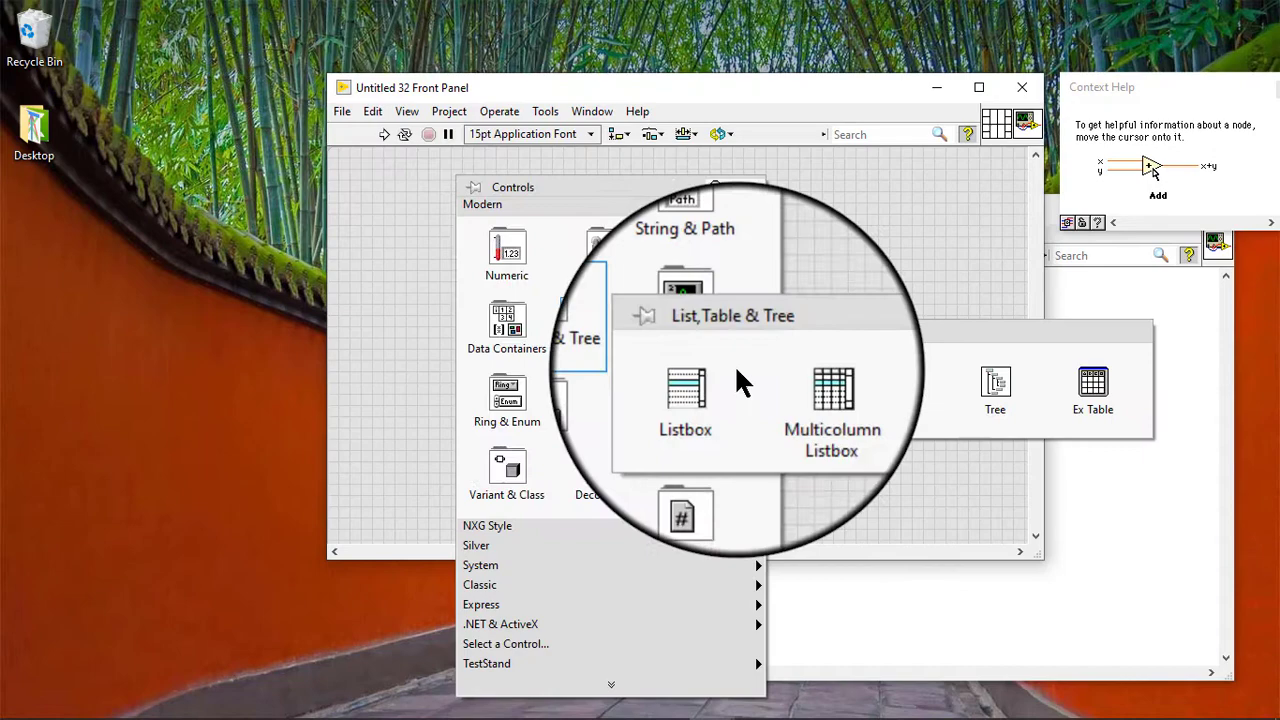
Place a Tree control holding items 1–6, with items 3 and 4 nested under 2.
{"action": "left_click", "coordinate": [994, 390]}
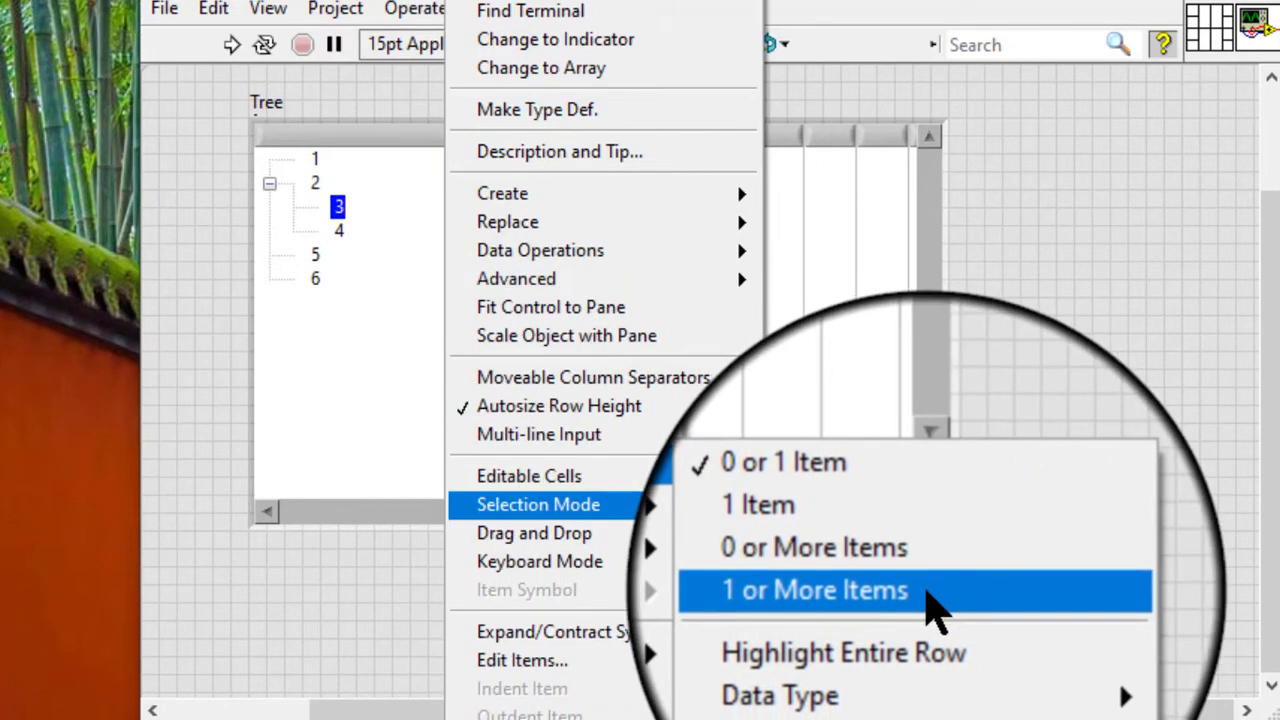
Switch the tree to a multi-item selection mode and select items 1, 2 and 6 together.
{"action": "left_click", "coordinate": [813, 590]}
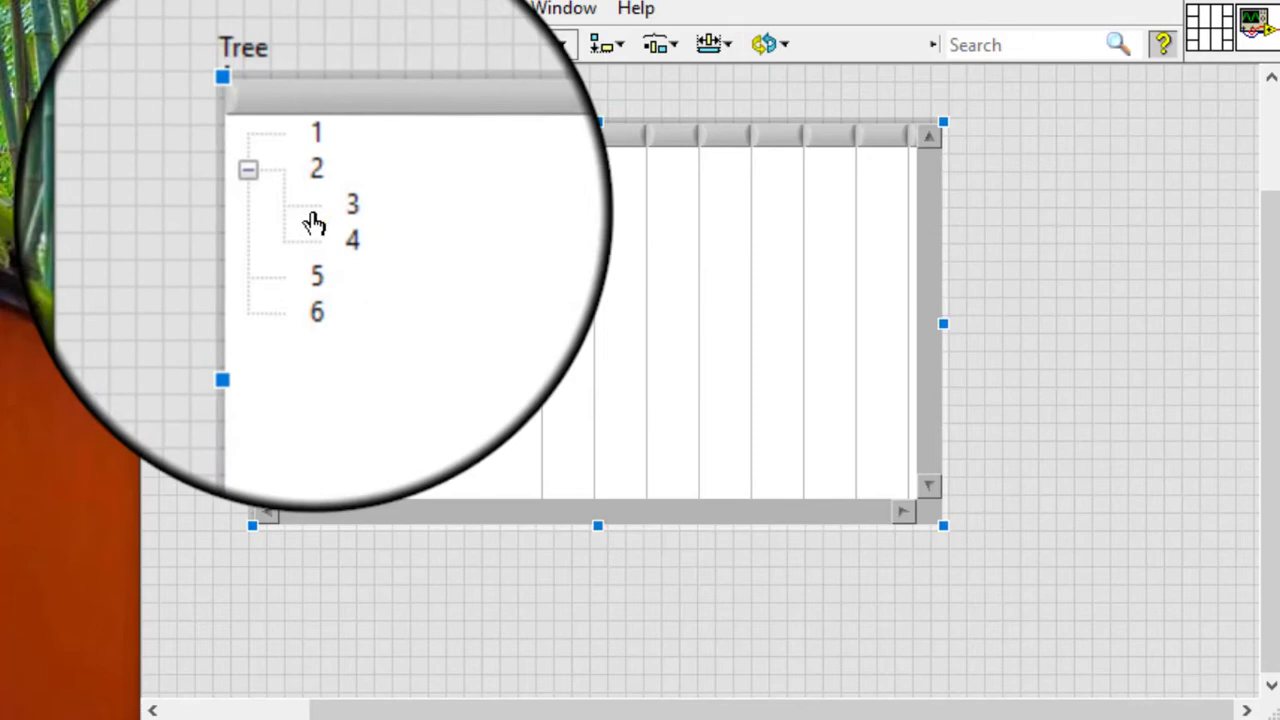
{"action": "left_click", "coordinate": [352, 203]}
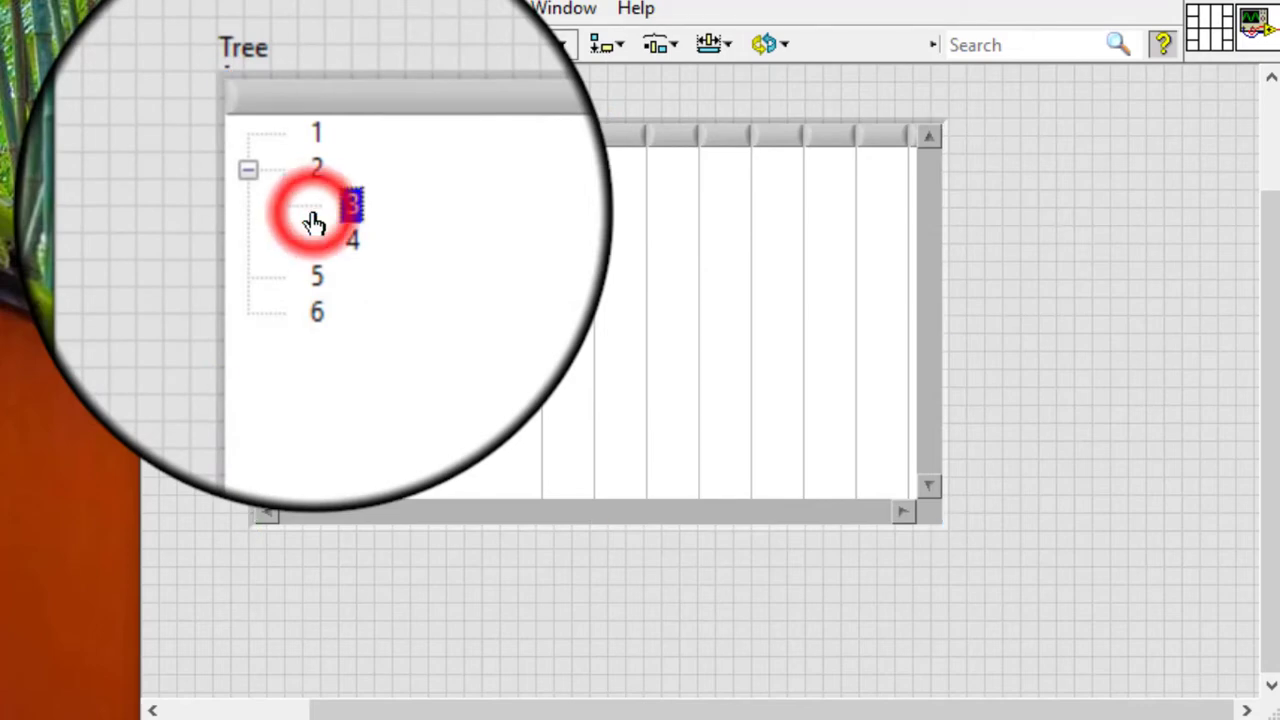
{"action": "left_click", "coordinate": [352, 205]}
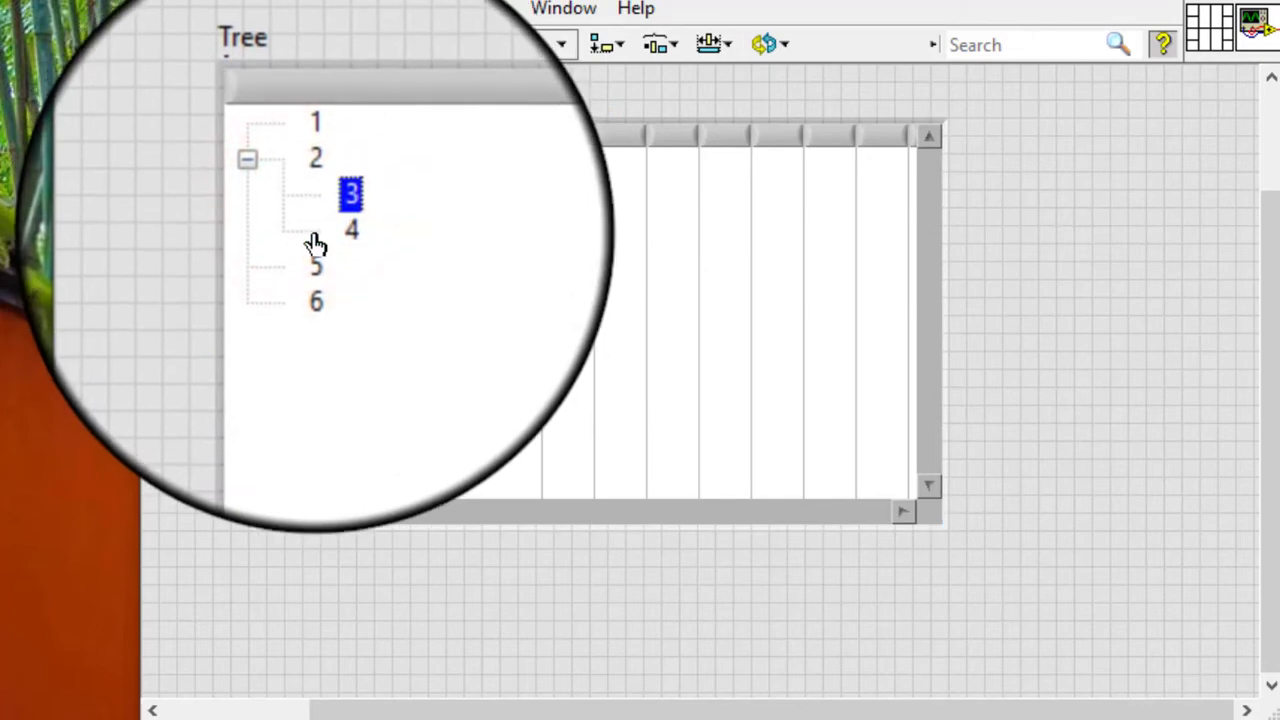
{"action": "left_click", "coordinate": [351, 230]}
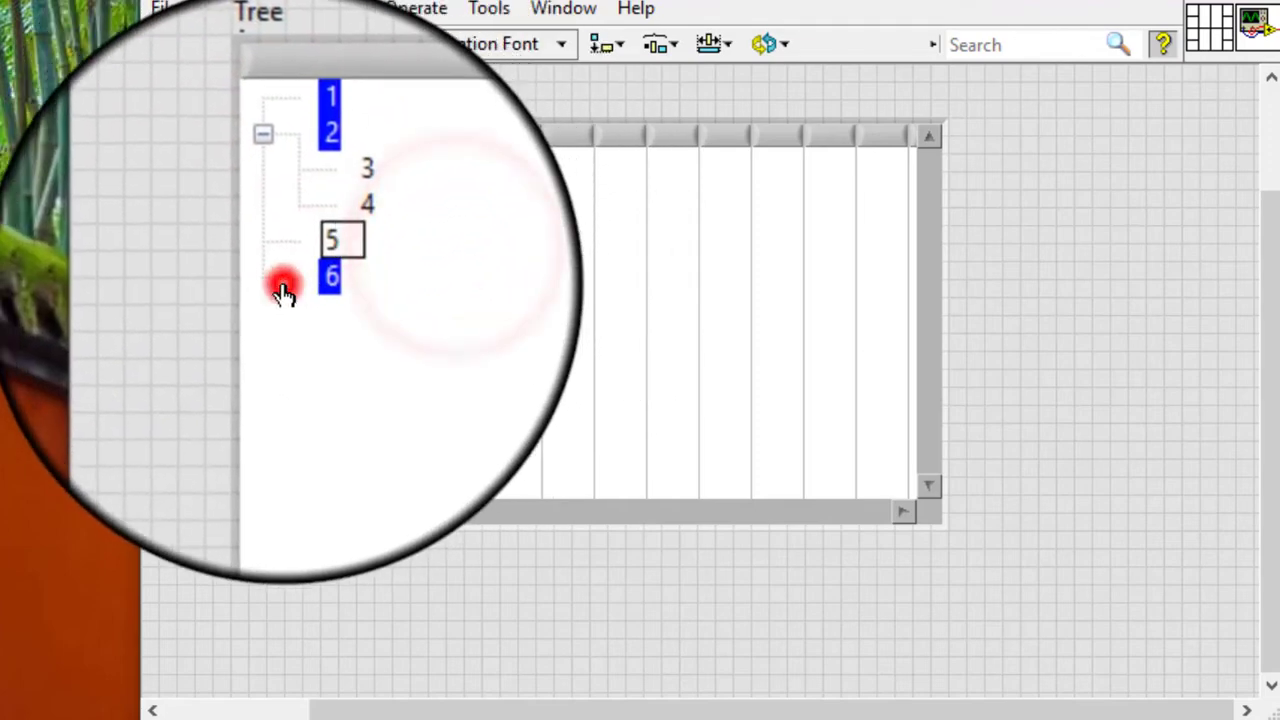
{"action": "left_click", "coordinate": [330, 276]}
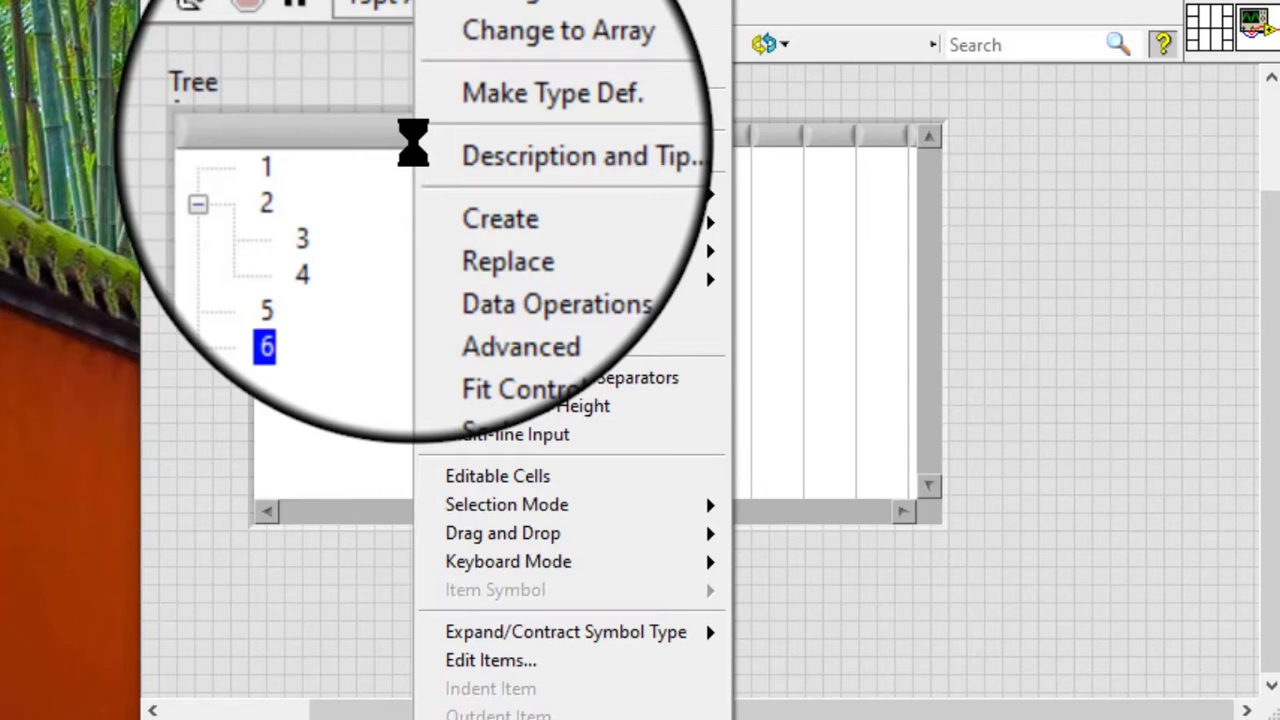
{"action": "mouse_move", "coordinate": [507, 504]}
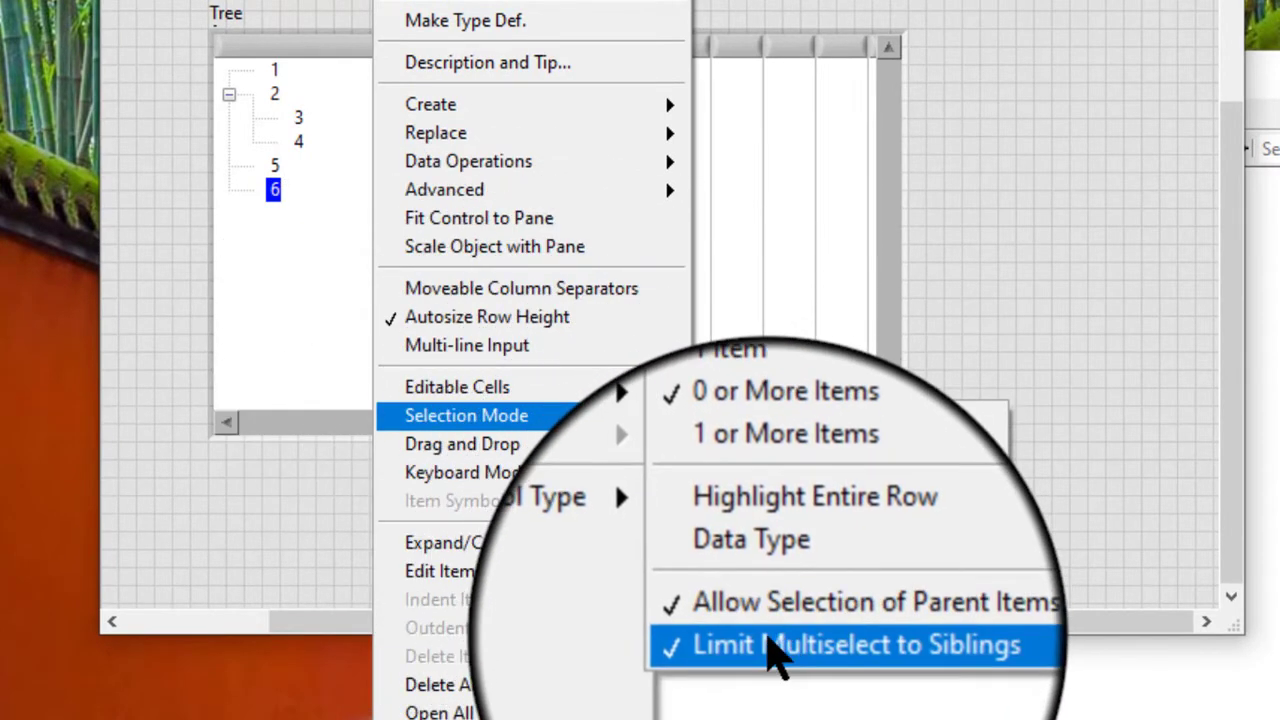
Enable Limit Multiselect to Siblings on the tree and test selecting items 2, 4 and 6.
{"action": "left_click", "coordinate": [855, 644]}
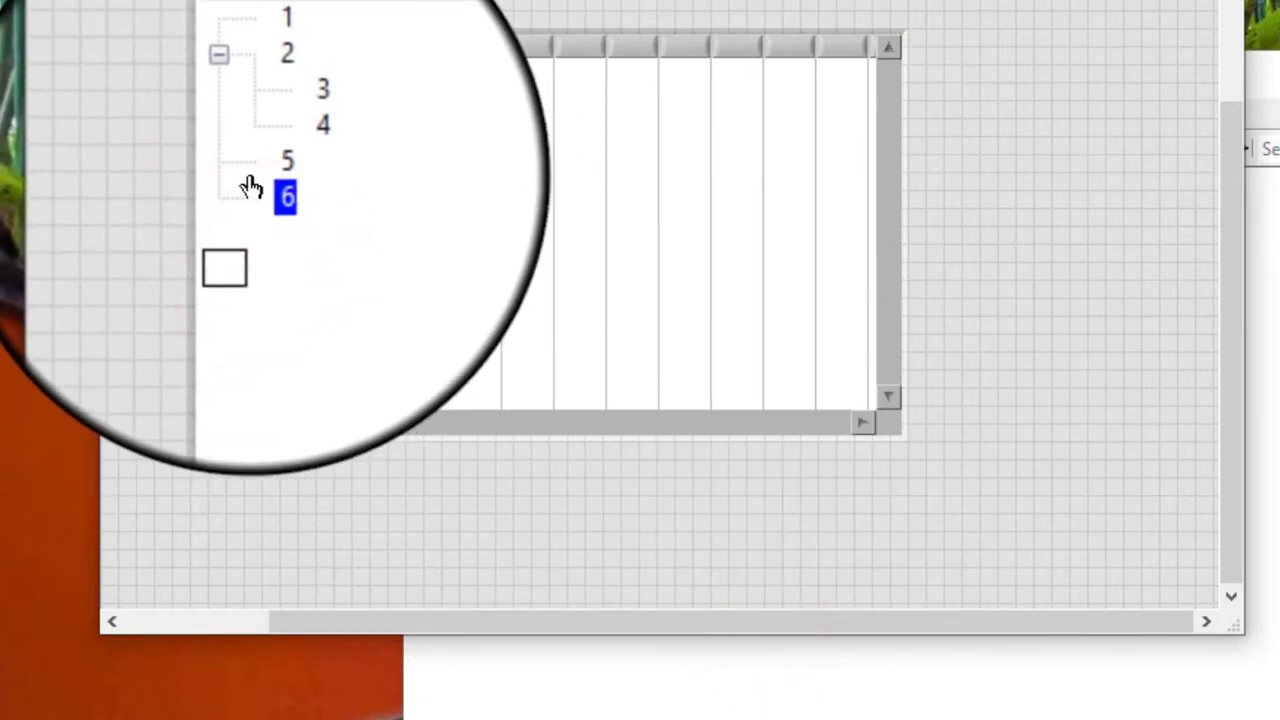
{"action": "left_click", "coordinate": [315, 137]}
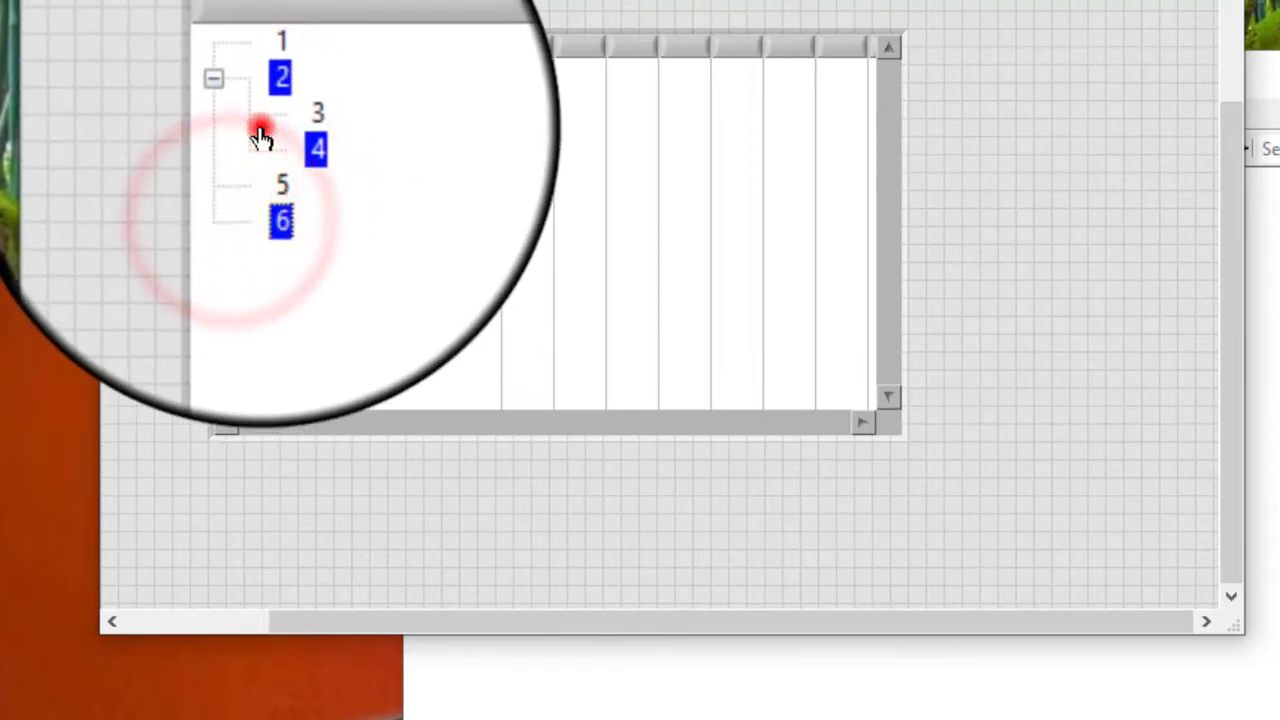
{"action": "left_click", "coordinate": [318, 113]}
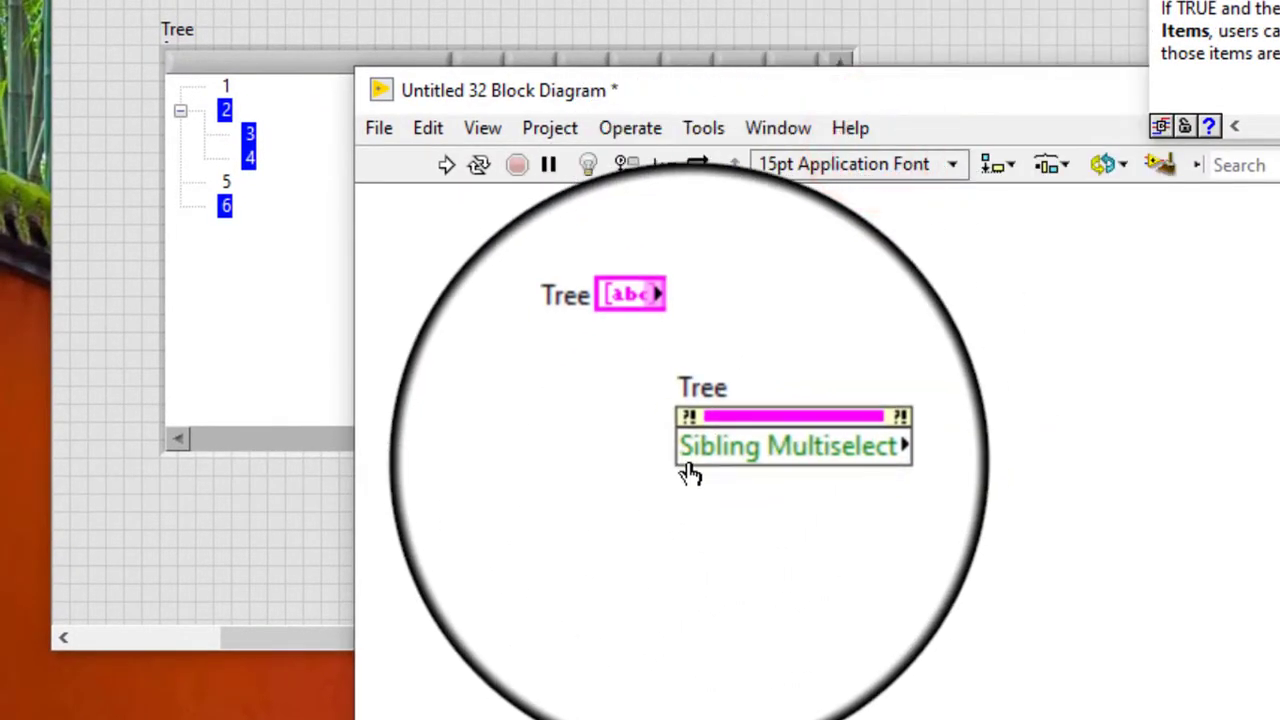
Create a Tree Sibling Multiselect property node driven by a new Sibling Multiselect control.
{"action": "right_click", "coordinate": [793, 445]}
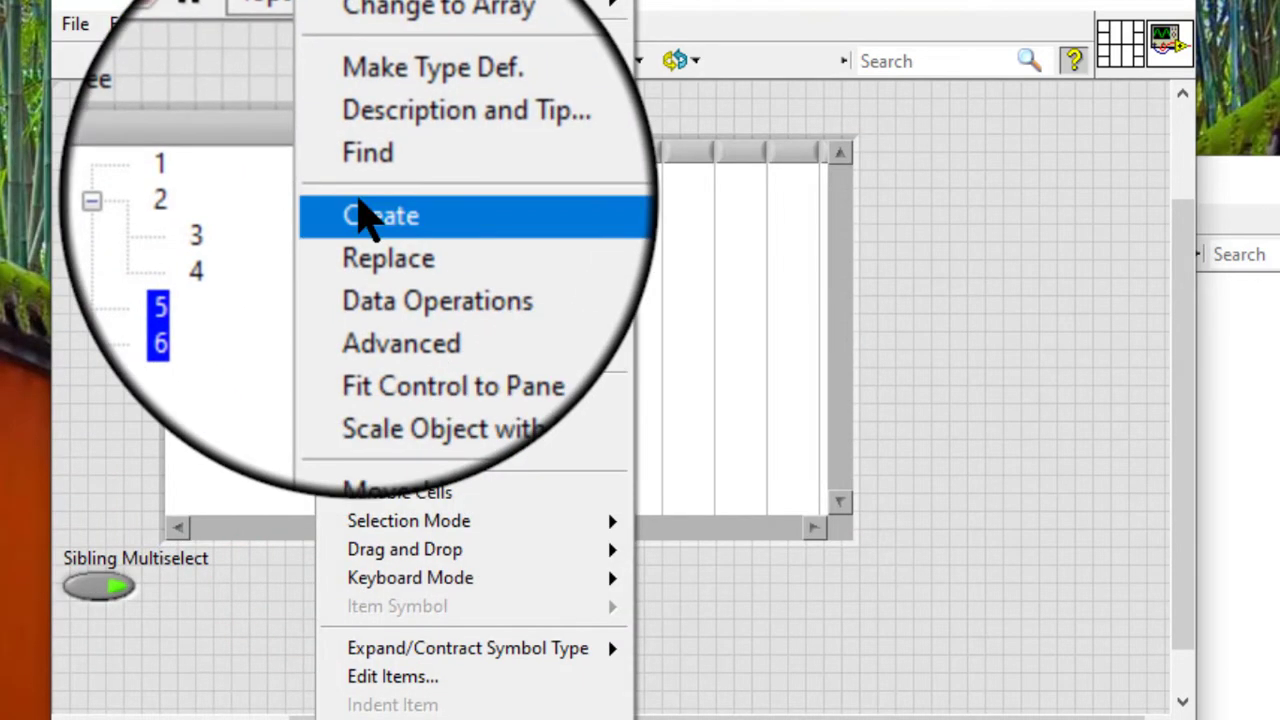
{"action": "mouse_move", "coordinate": [380, 215]}
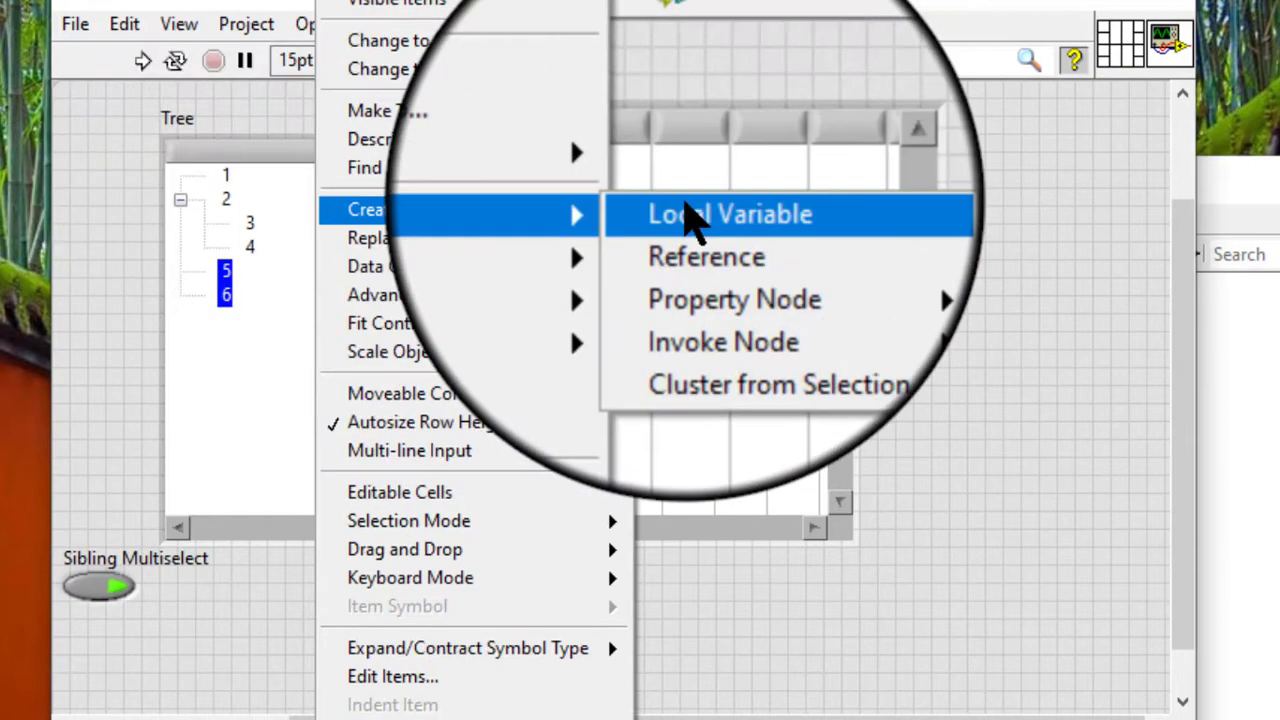
Create a Tree local variable on the block diagram and a constant to feed it.
{"action": "left_click", "coordinate": [729, 213]}
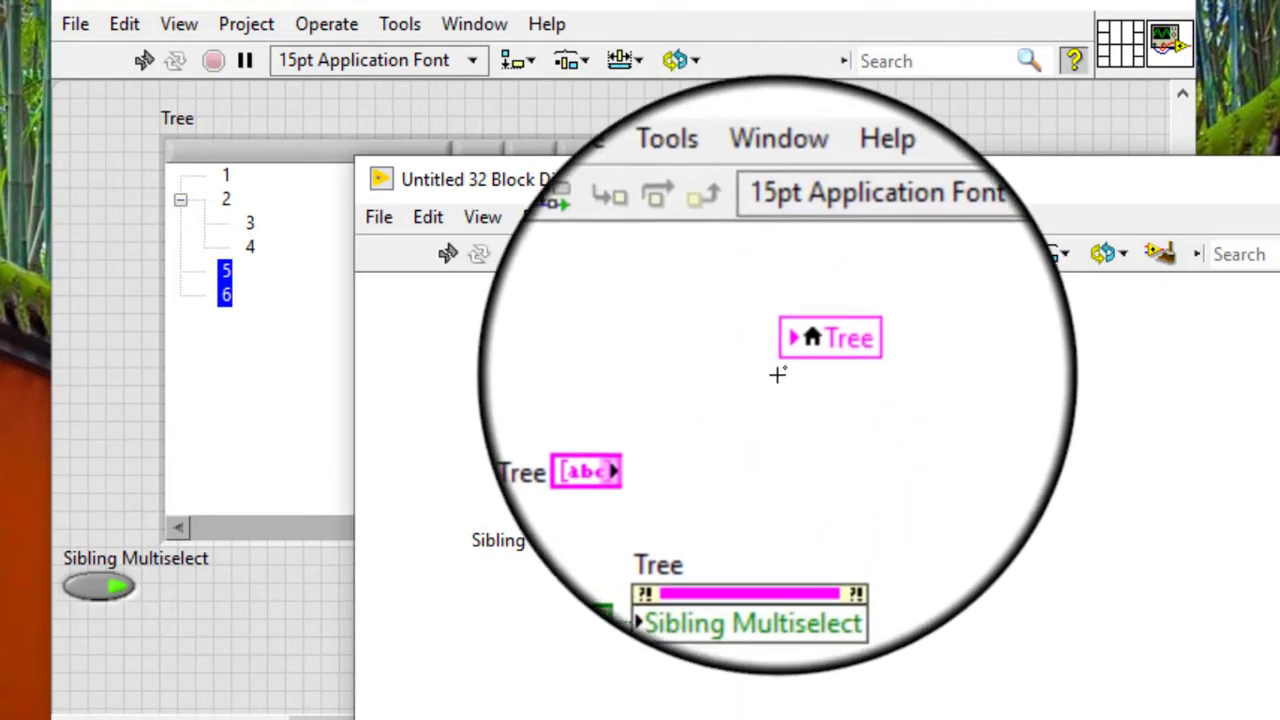
{"action": "right_click", "coordinate": [830, 337]}
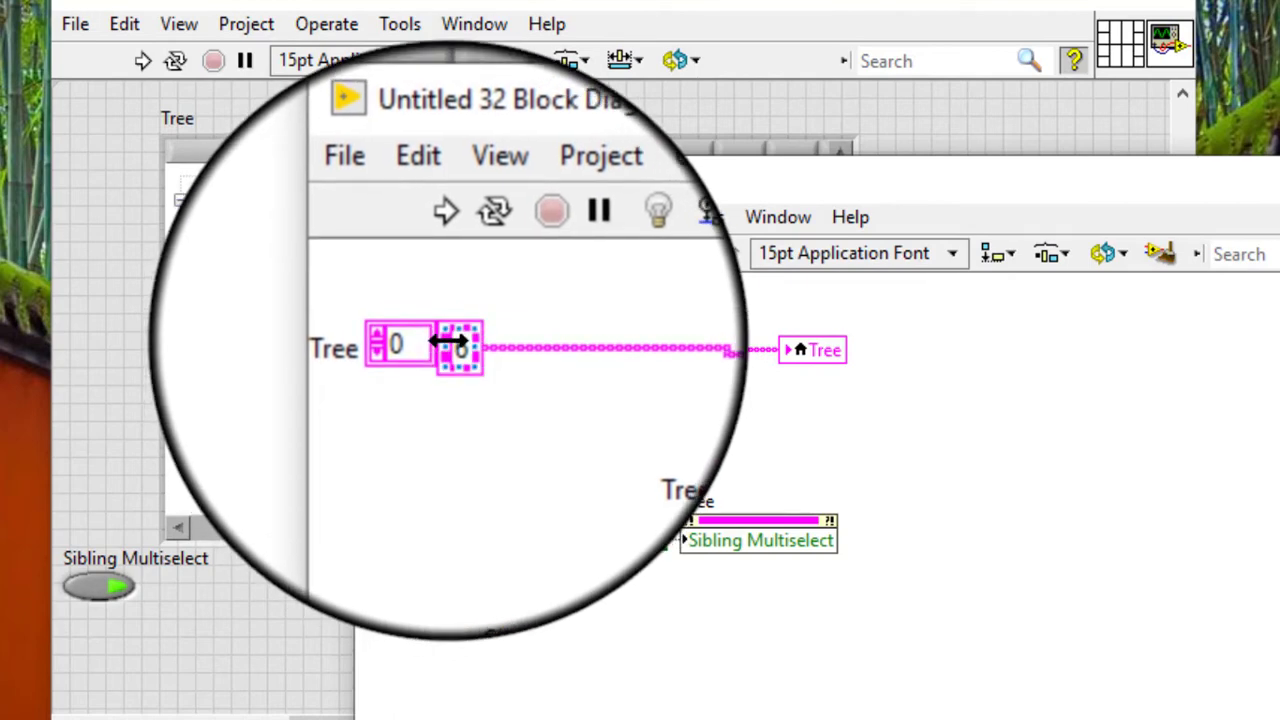
Set the array constant feeding the Tree local variable to 4 and 5, then run.
{"action": "left_click", "coordinate": [450, 345]}
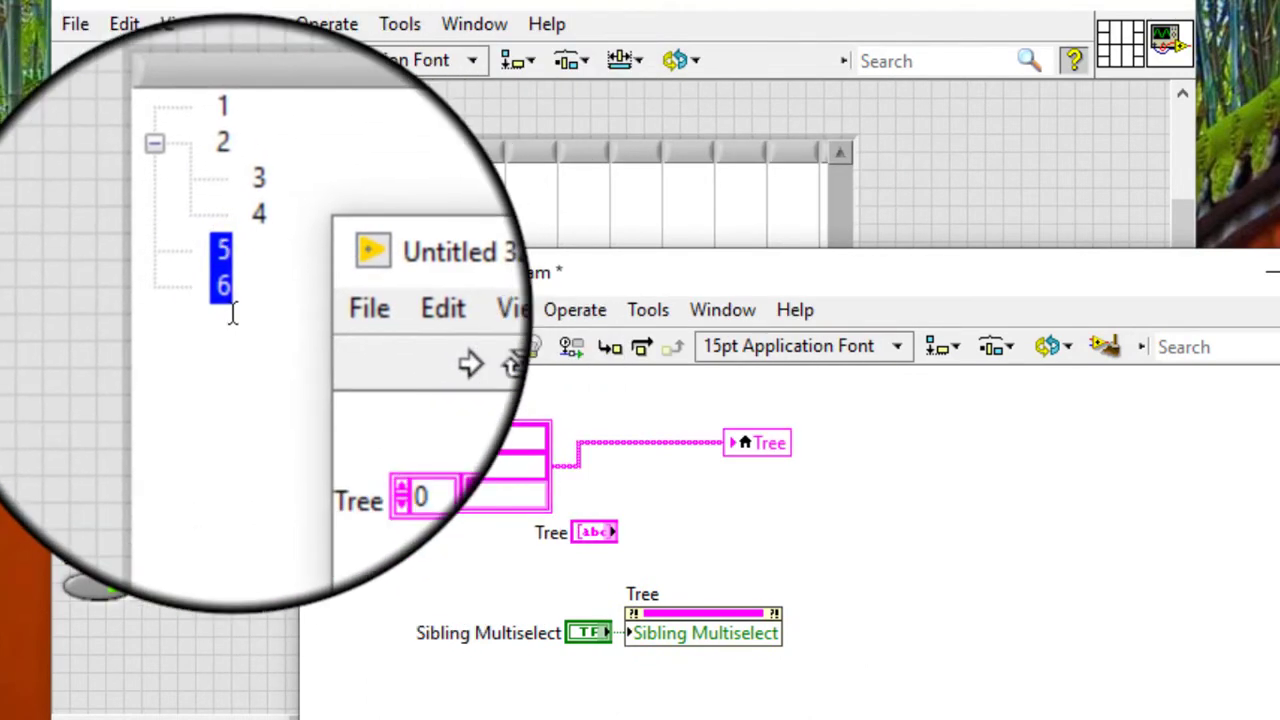
{"action": "left_click", "coordinate": [142, 60]}
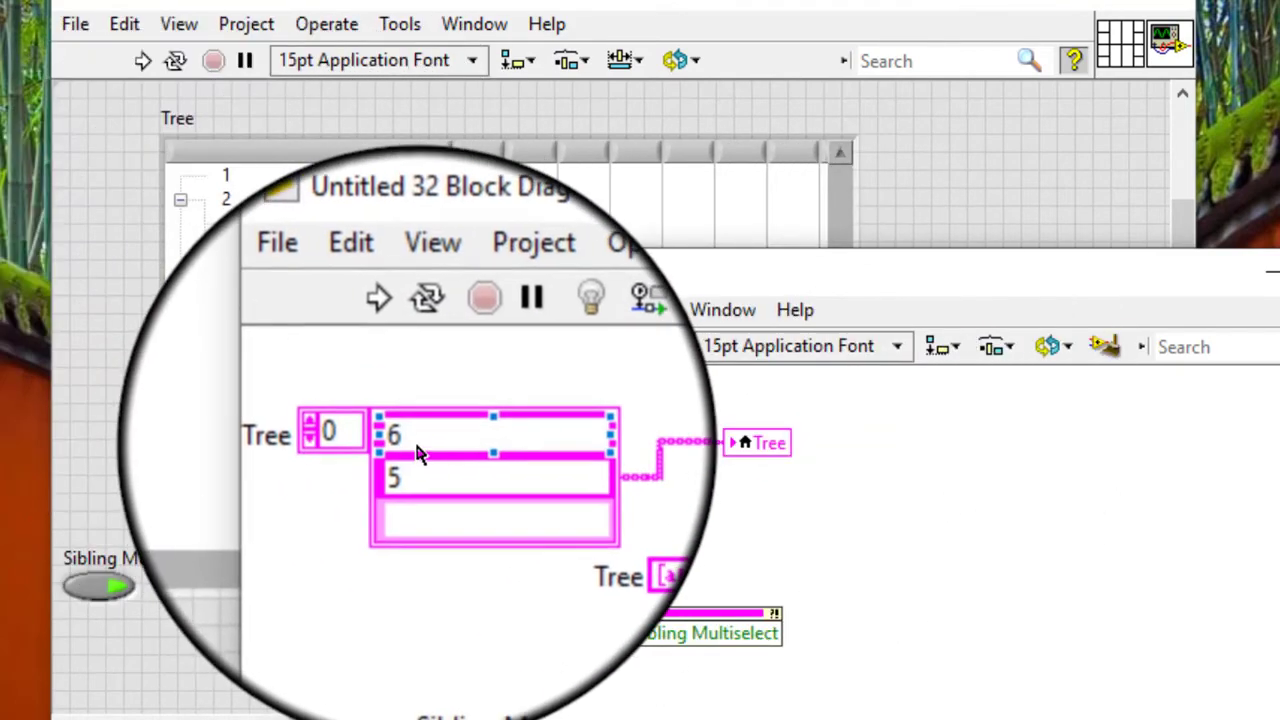
{"action": "left_click", "coordinate": [420, 445]}
{"action": "type", "text": "4"}
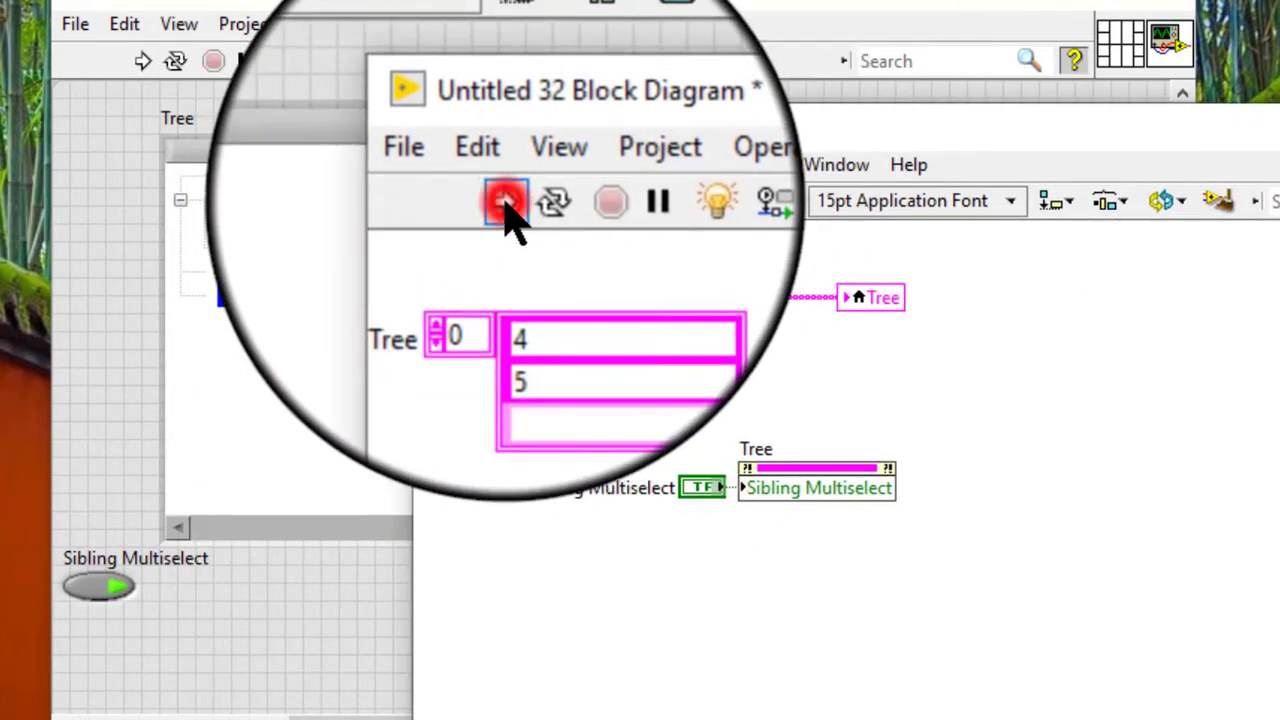
{"action": "left_click", "coordinate": [505, 200]}
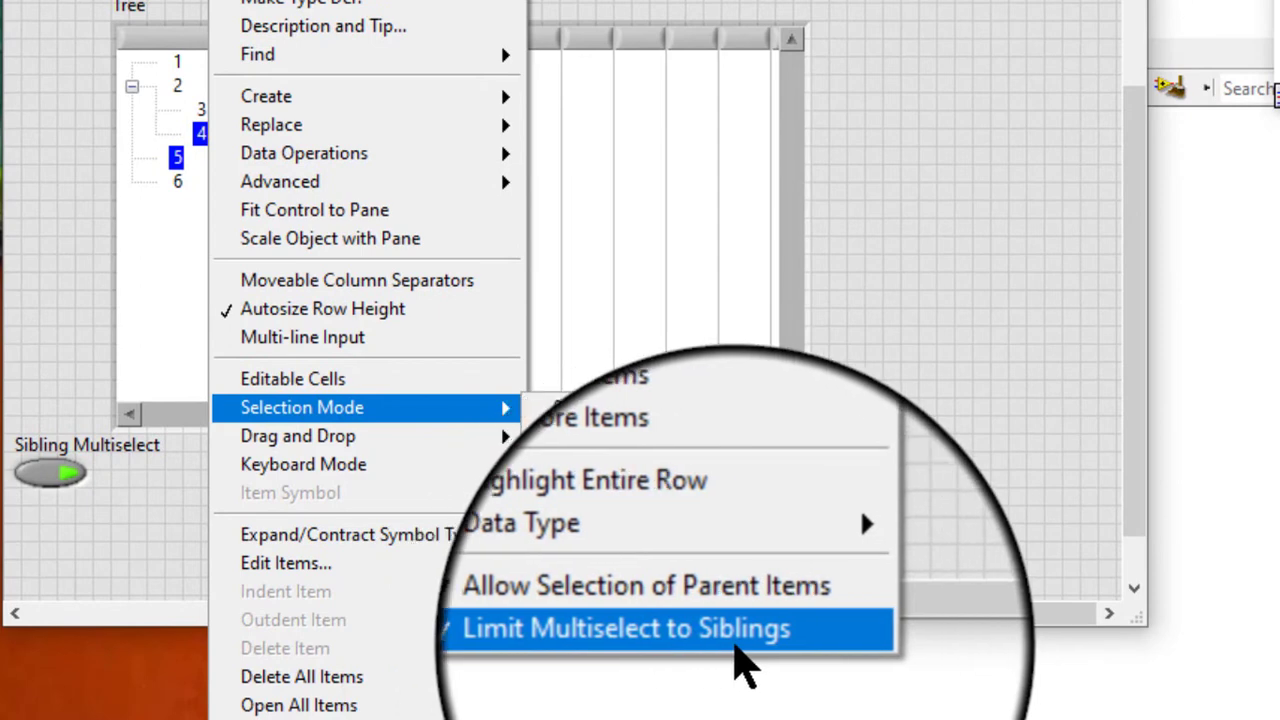
Place a Tree Value property node on the block diagram beside the local variable.
{"action": "left_click", "coordinate": [627, 628]}
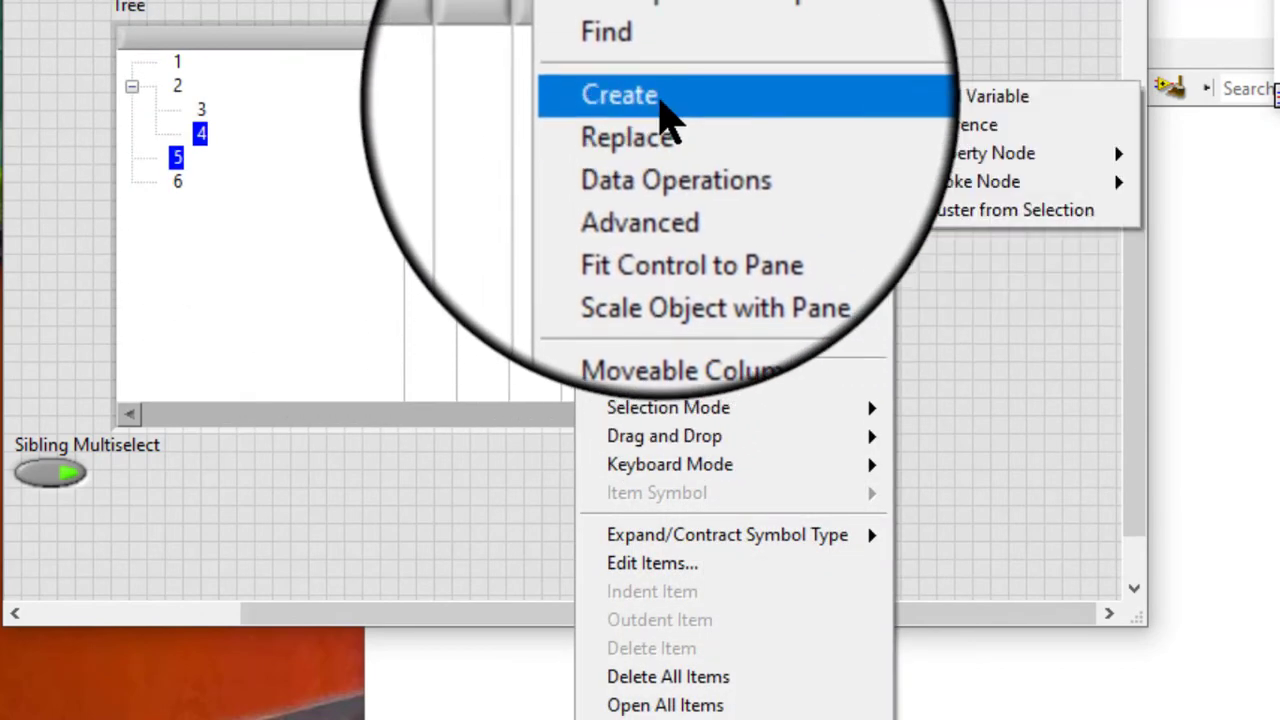
{"action": "mouse_move", "coordinate": [970, 153]}
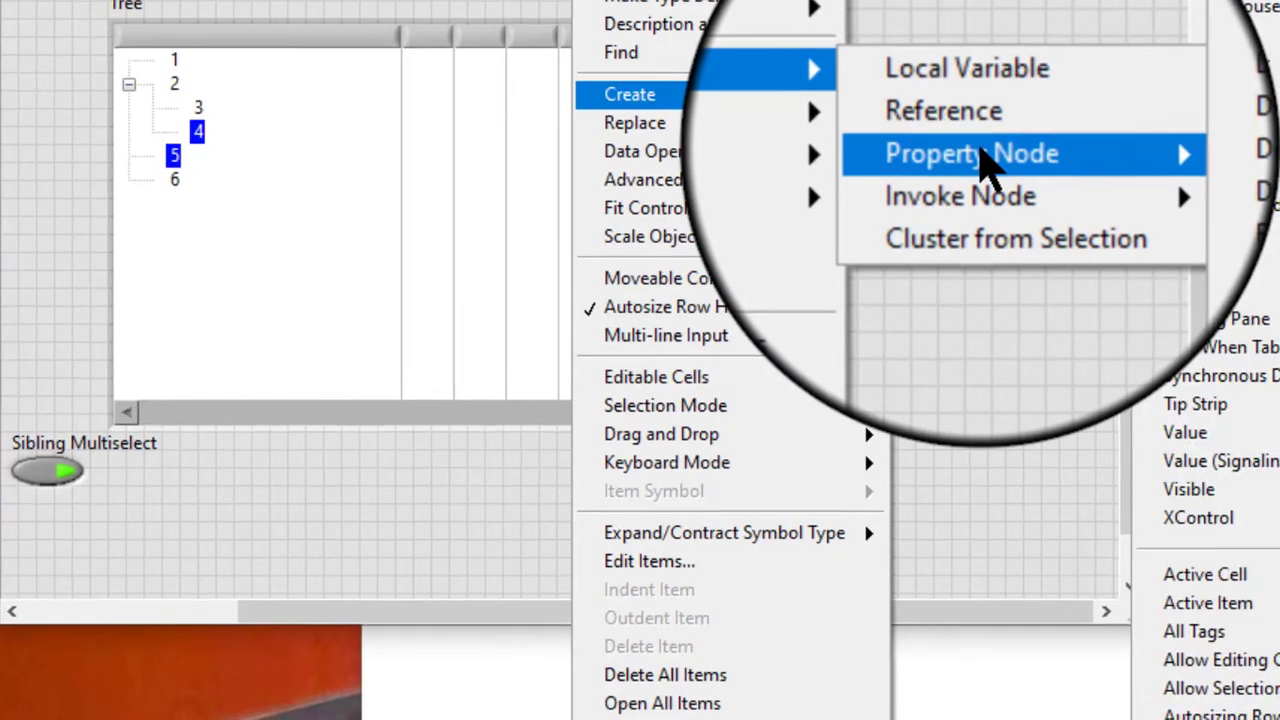
{"action": "left_click", "coordinate": [971, 153]}
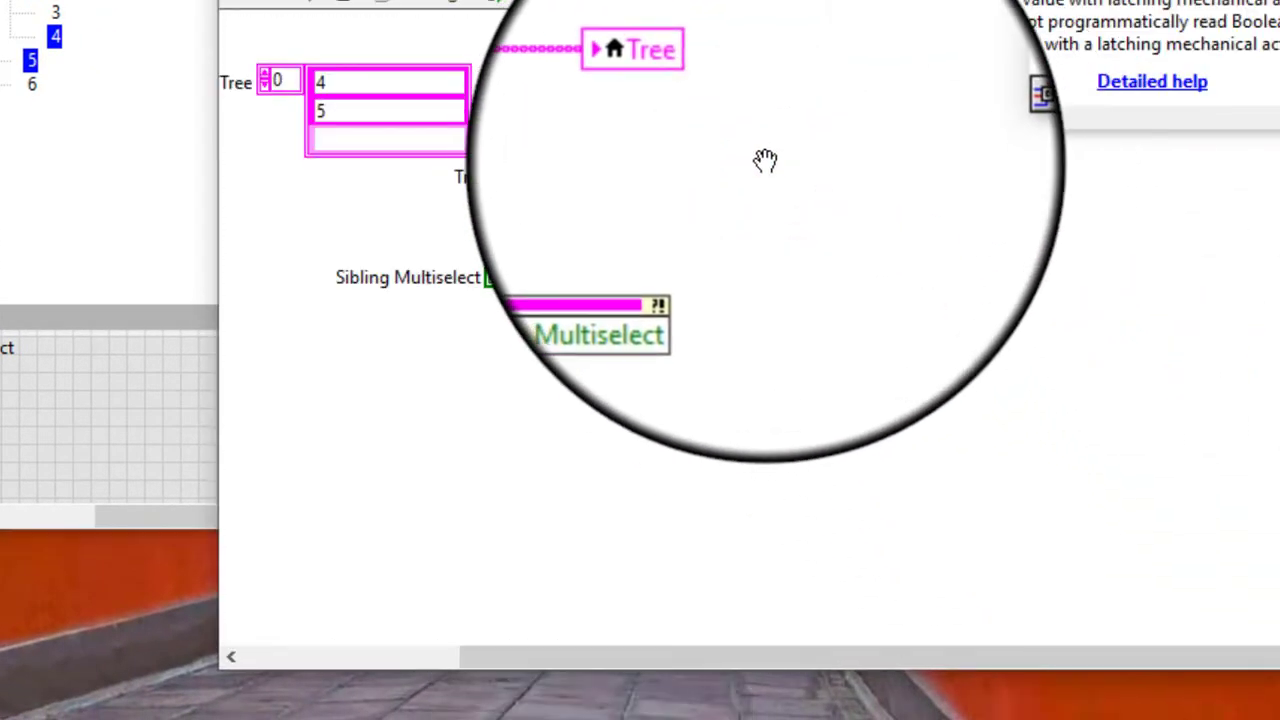
{"action": "right_click", "coordinate": [895, 325]}
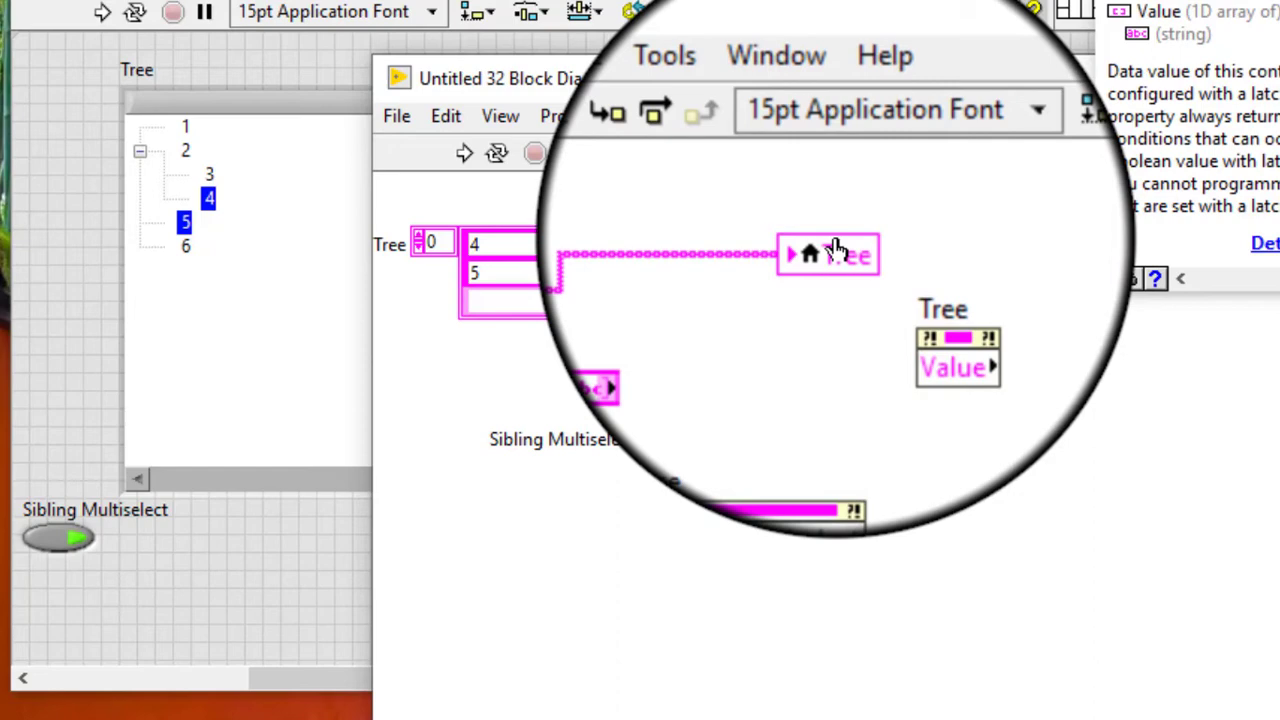
Wire the array constant, set to 3 and 2, into the Tree Value property and run.
{"action": "left_click", "coordinate": [828, 253]}
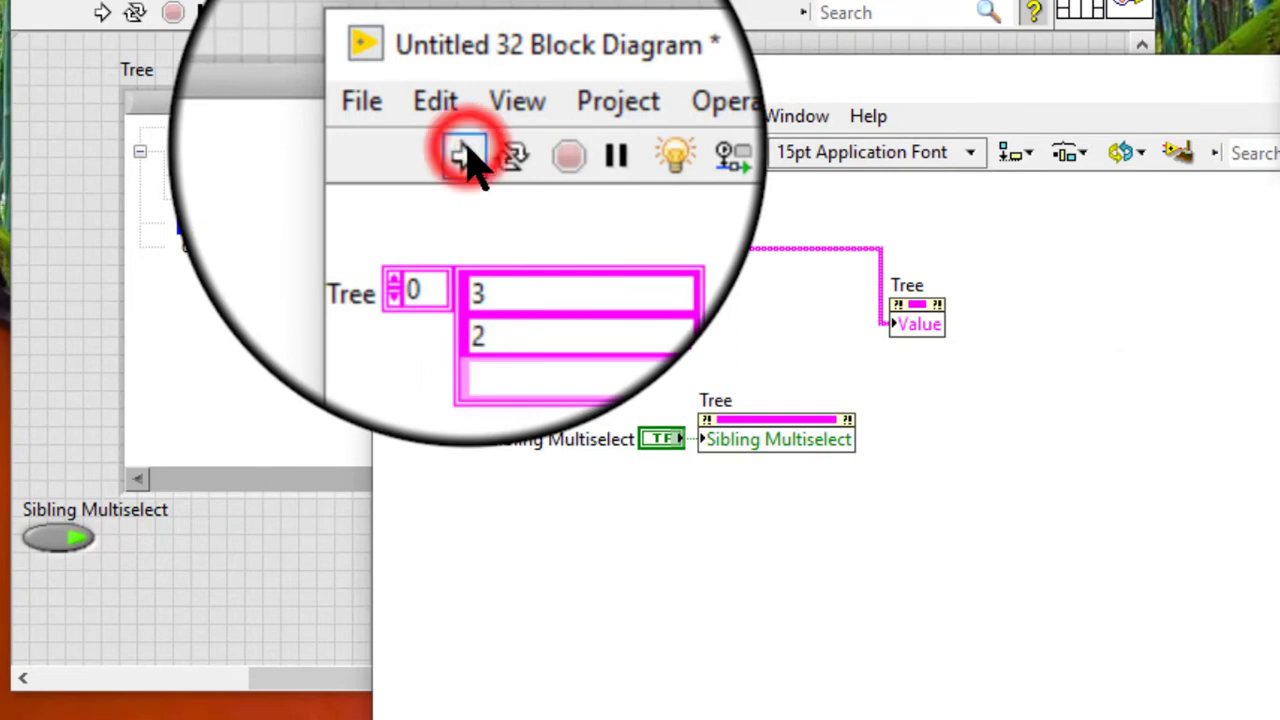
{"action": "left_click", "coordinate": [463, 153]}
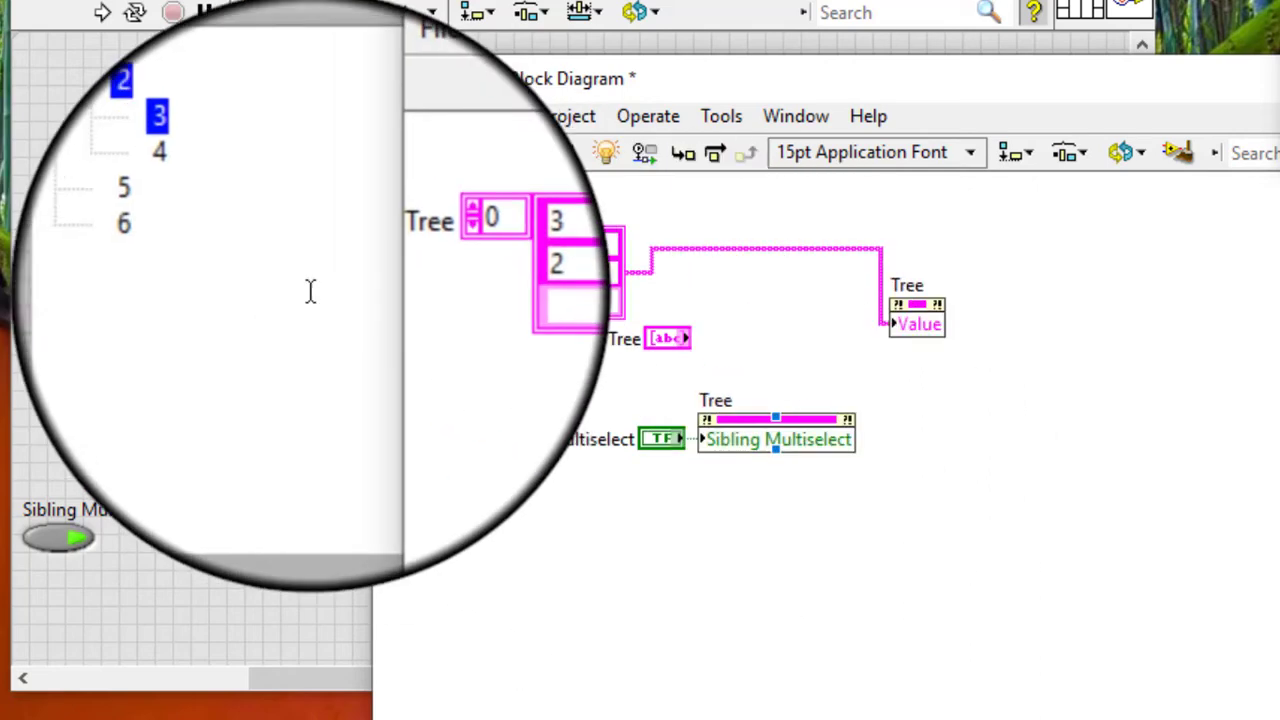
While the VI runs, select items 5 and 6 in the tree, then abort execution.
{"action": "left_click", "coordinate": [135, 12]}
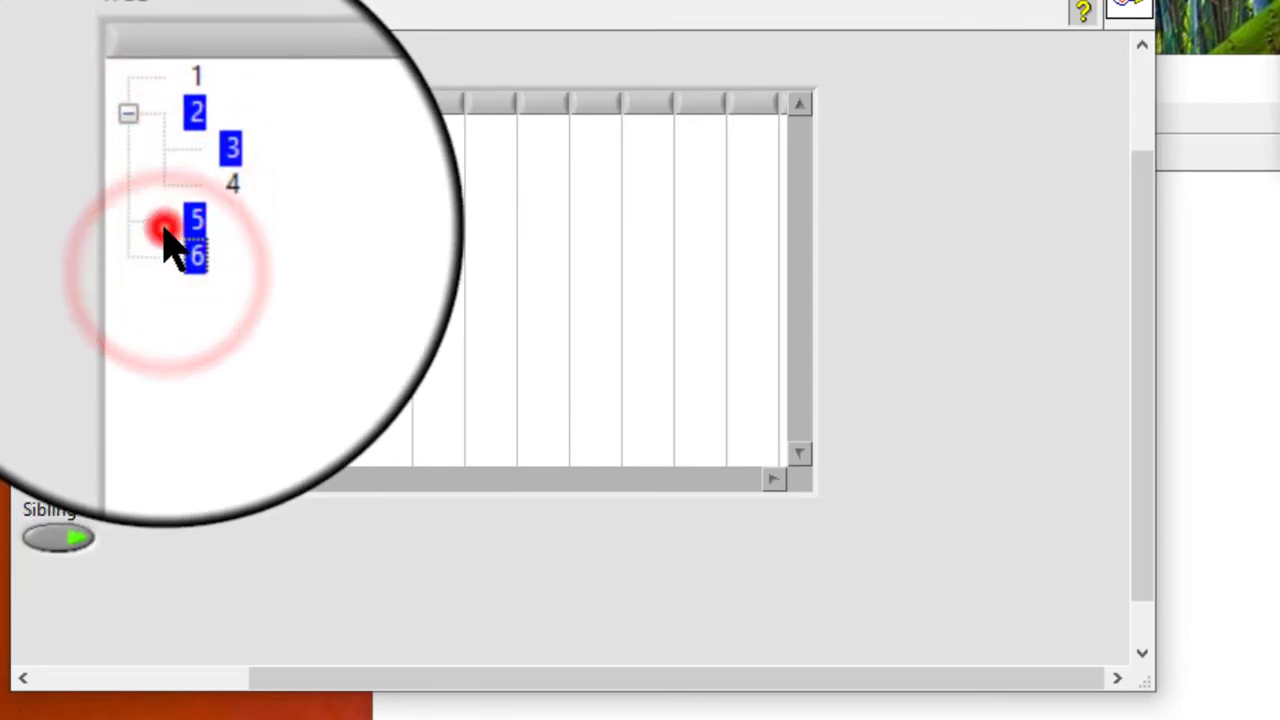
{"action": "left_click", "coordinate": [197, 248]}
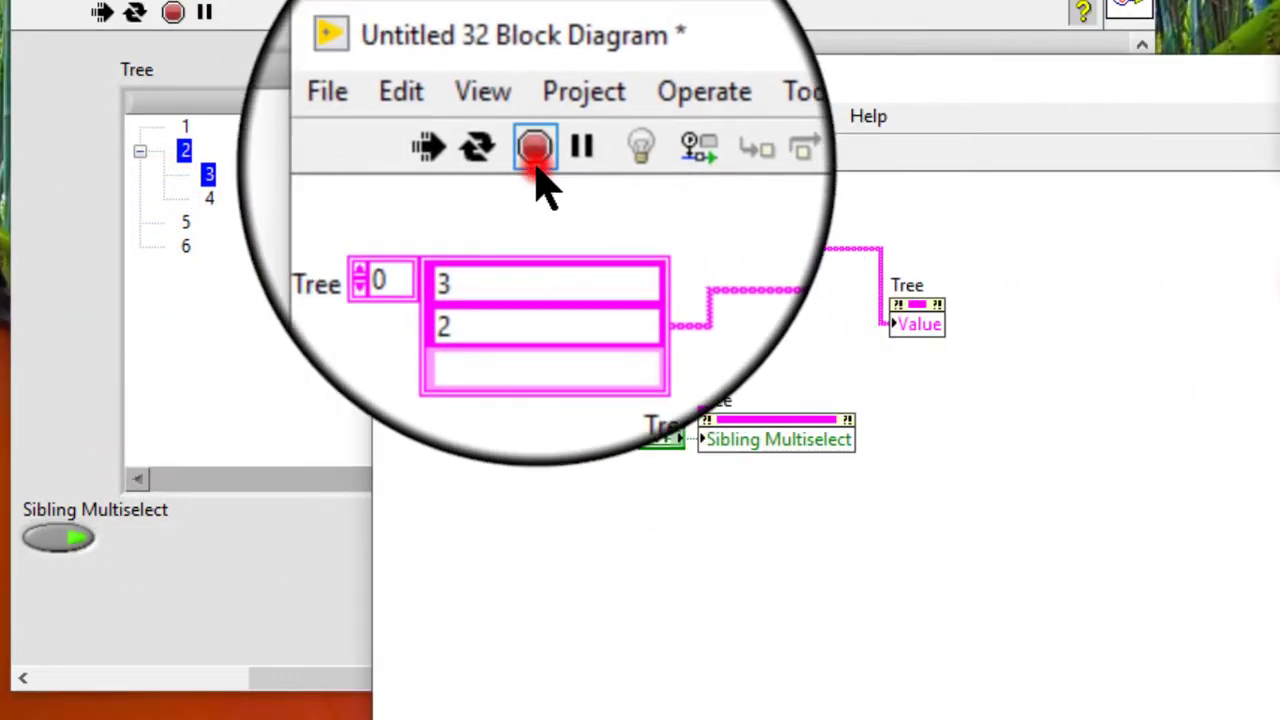
{"action": "left_click", "coordinate": [535, 148]}
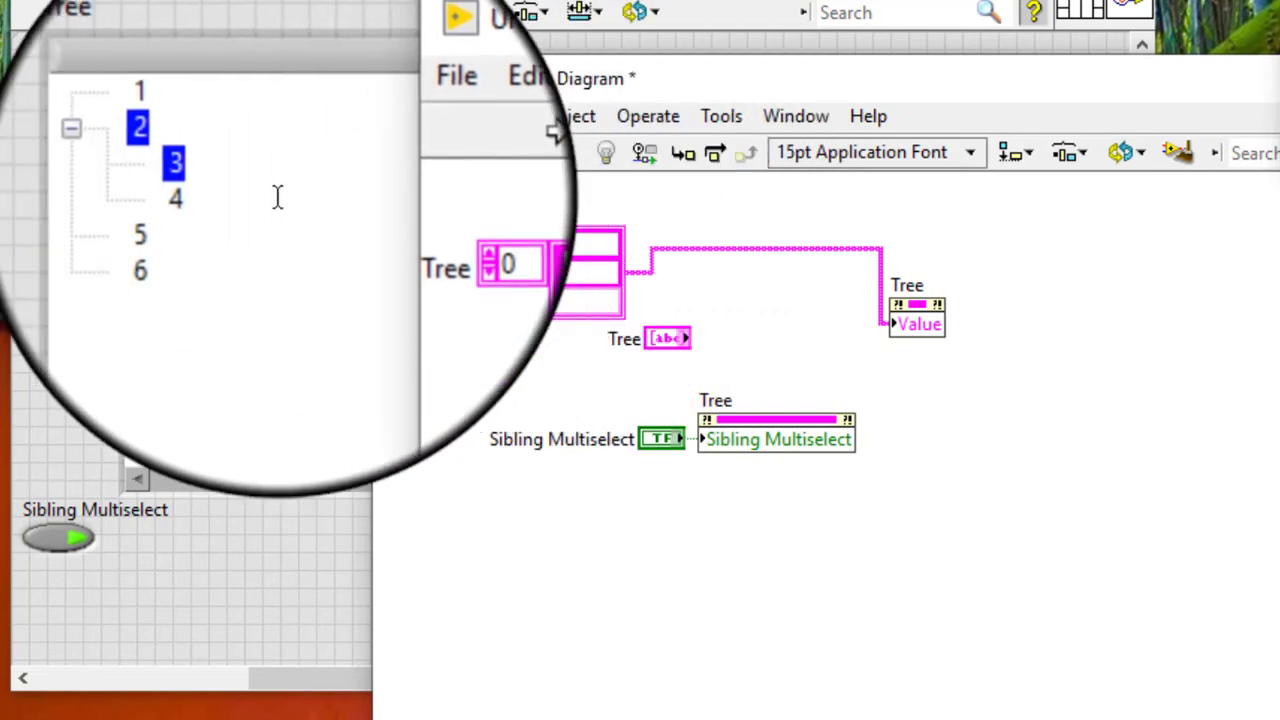
Run the VI continuously and select tree items 5 and 6 instead of 2 and 3.
{"action": "left_click", "coordinate": [459, 17]}
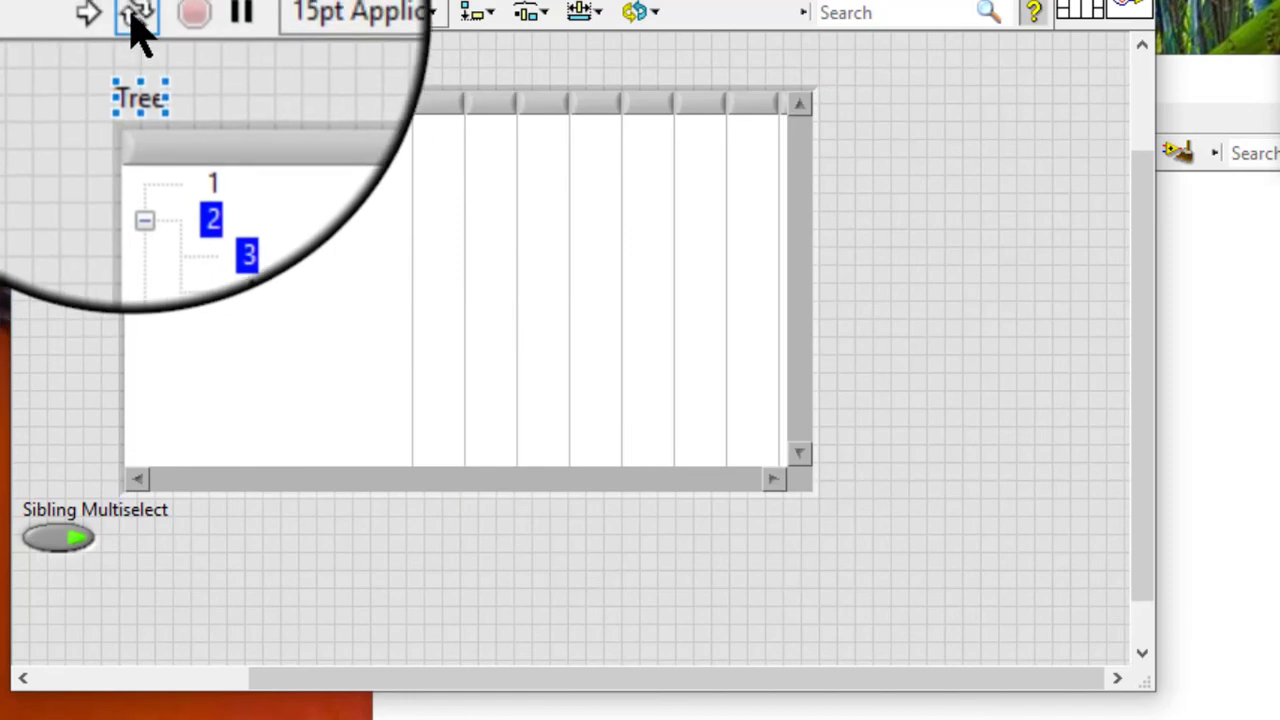
{"action": "mouse_move", "coordinate": [138, 13]}
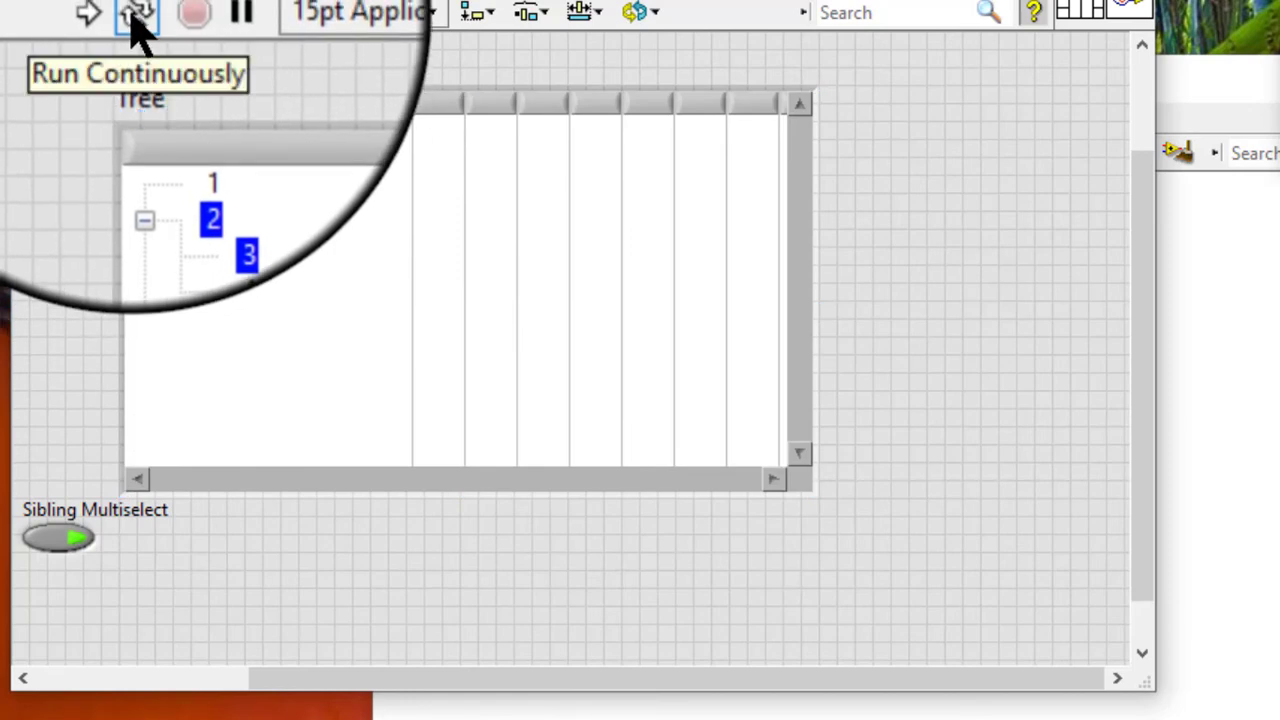
{"action": "left_click", "coordinate": [138, 12]}
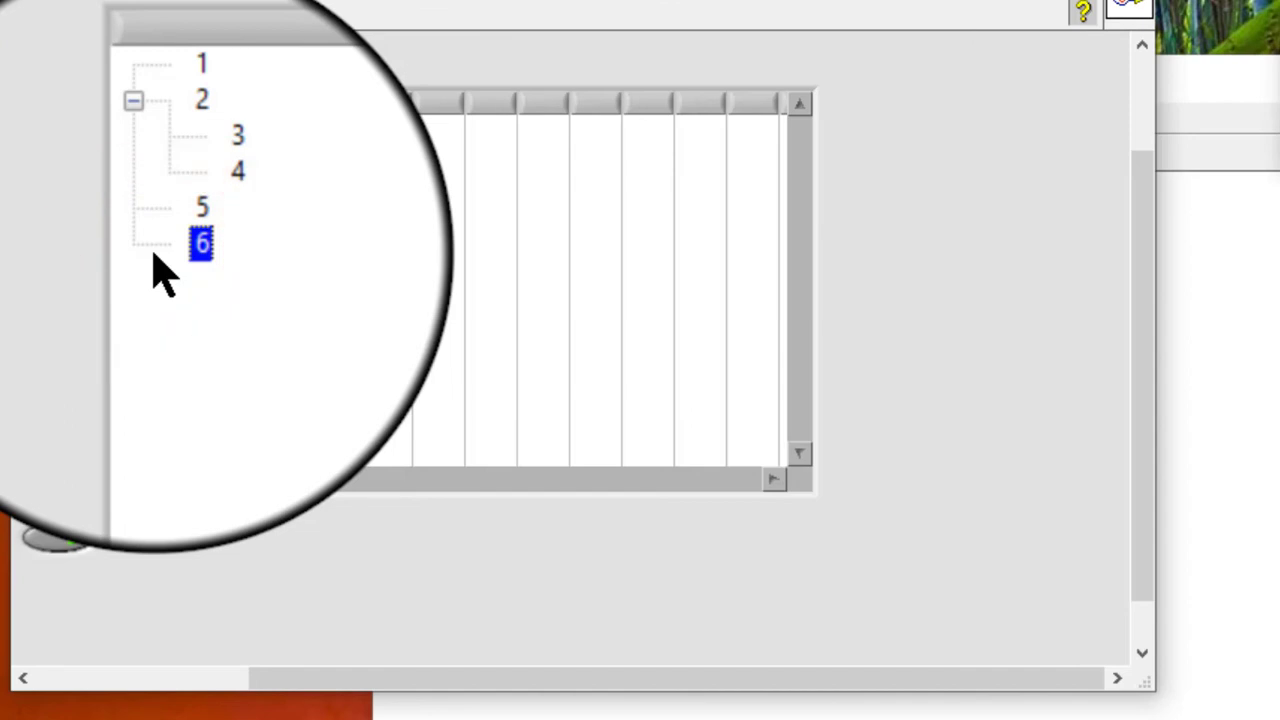
{"action": "left_click", "coordinate": [197, 227]}
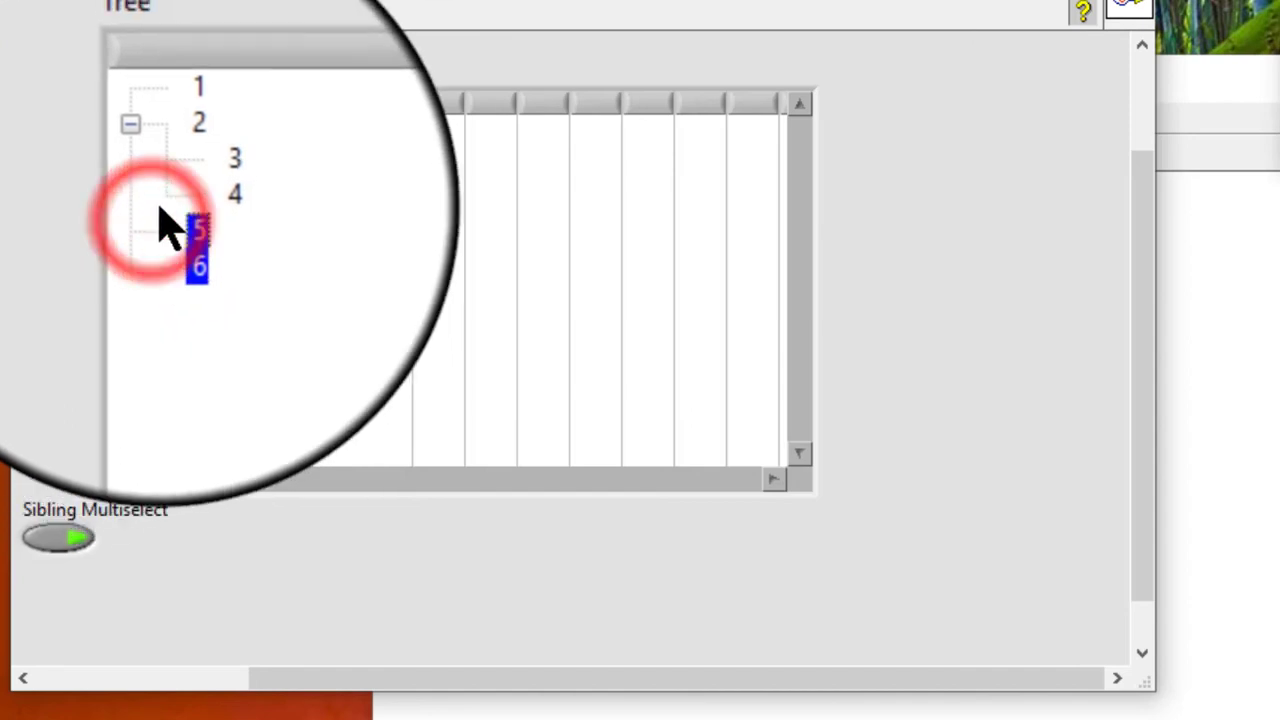